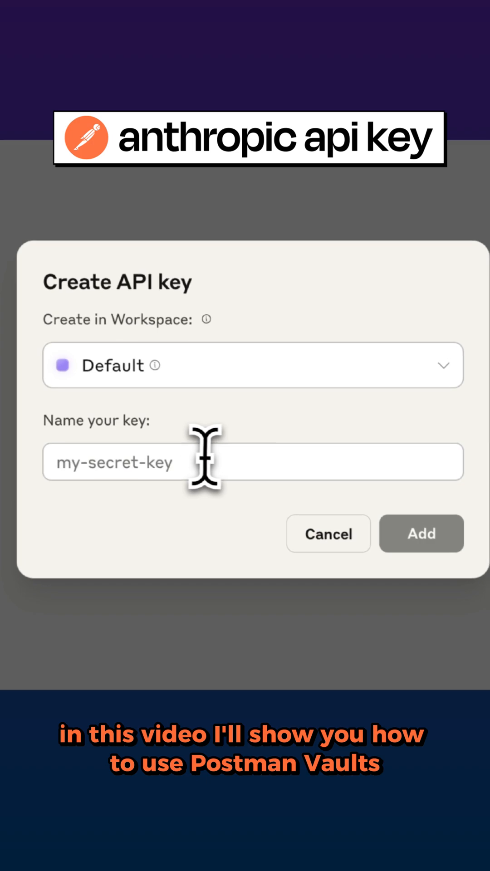
# - Start naming the new API key 'my-se…' in the Default workspace
pyautogui.write('my-se')
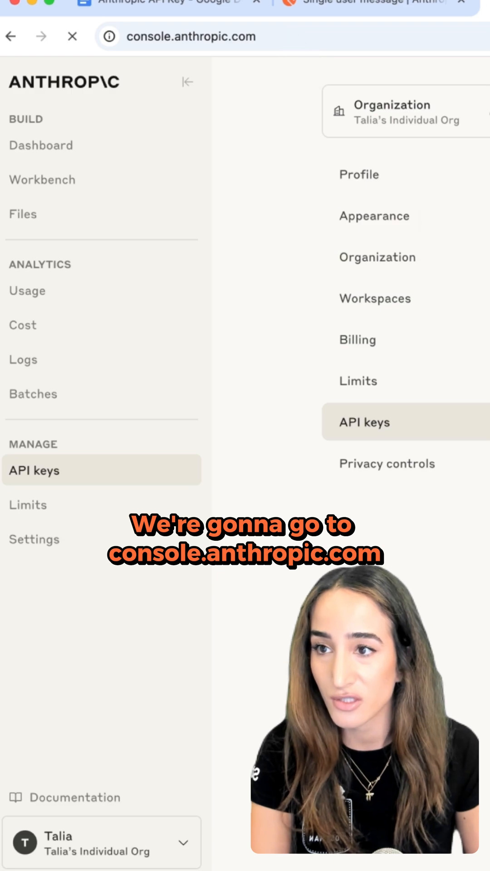
pyautogui.click(41, 145)
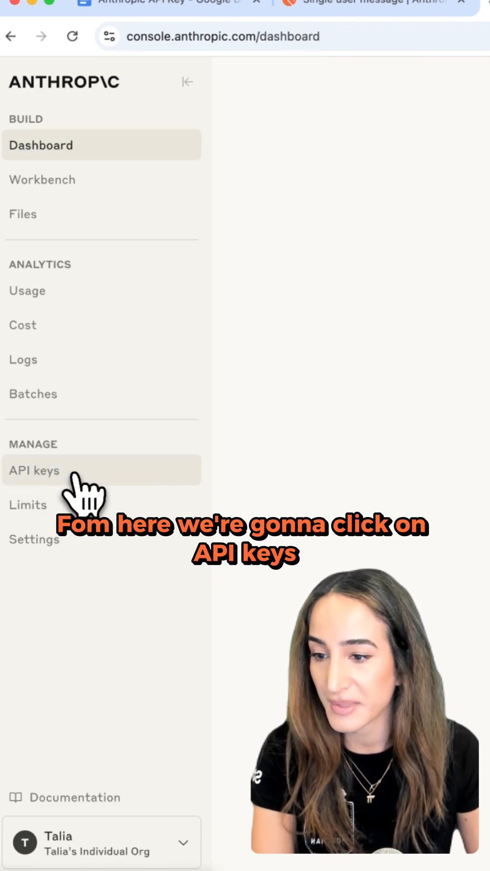
pyautogui.click(34, 470)
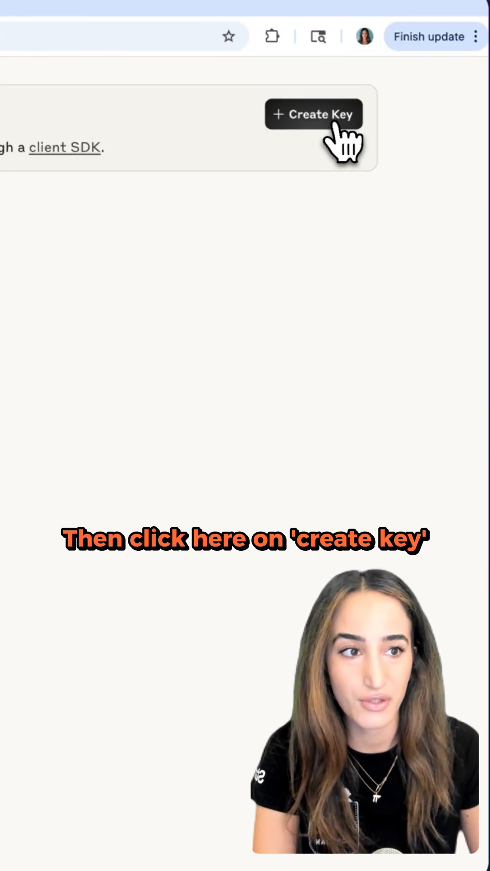
pyautogui.click(313, 114)
pyautogui.write('my-secret-key')
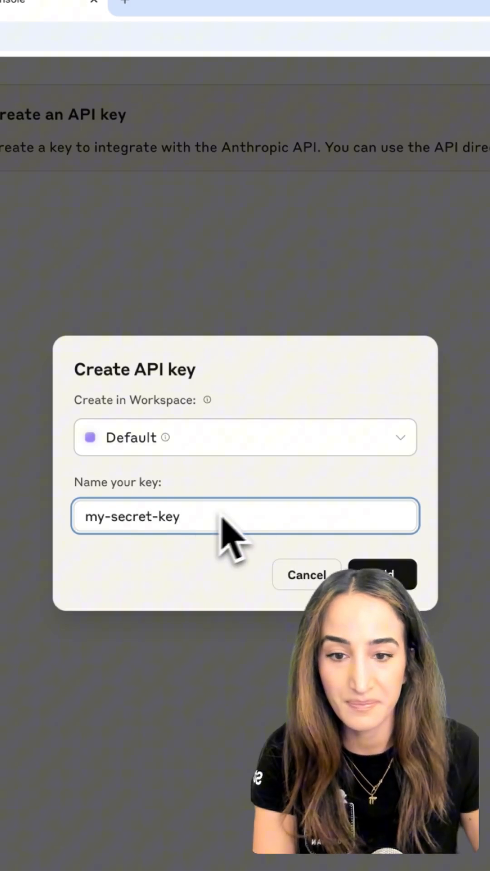
pyautogui.click(382, 575)
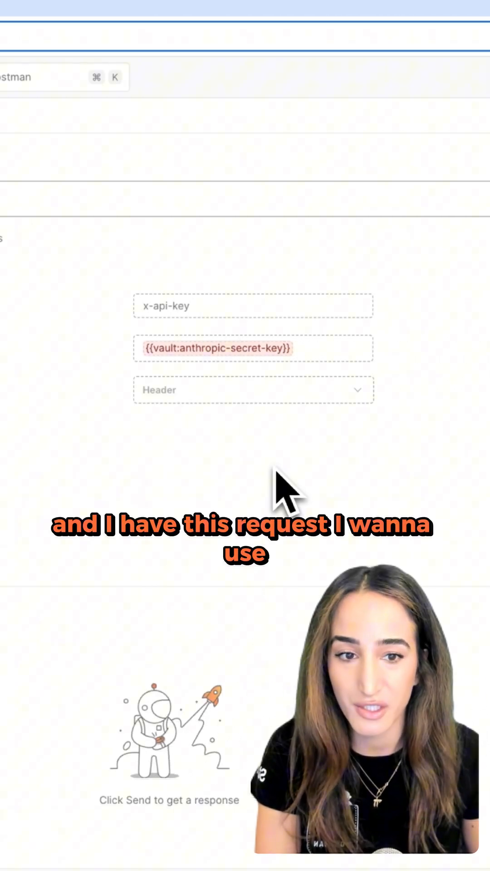
# - Open the Postman Vault tab from the API key auth settings
pyautogui.click(219, 349)
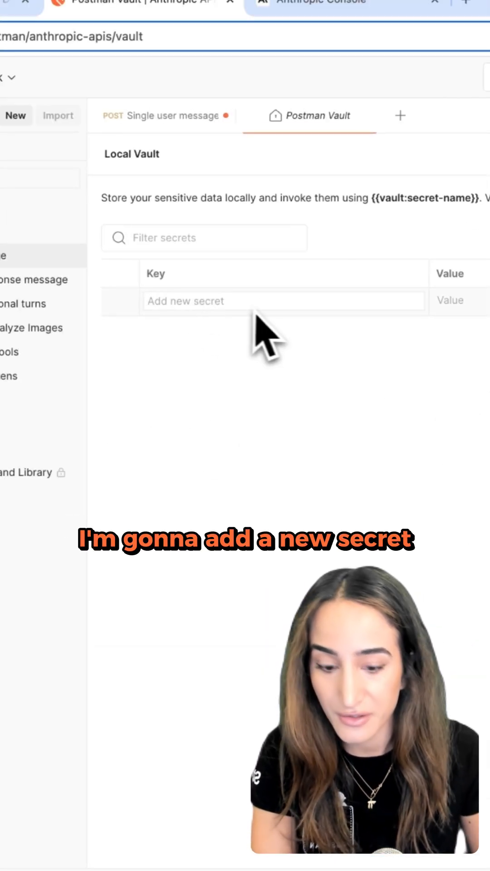
# - Add a vault secret named 'anthropic-secret-key' holding the API key
pyautogui.write('anthropic-secret-key')
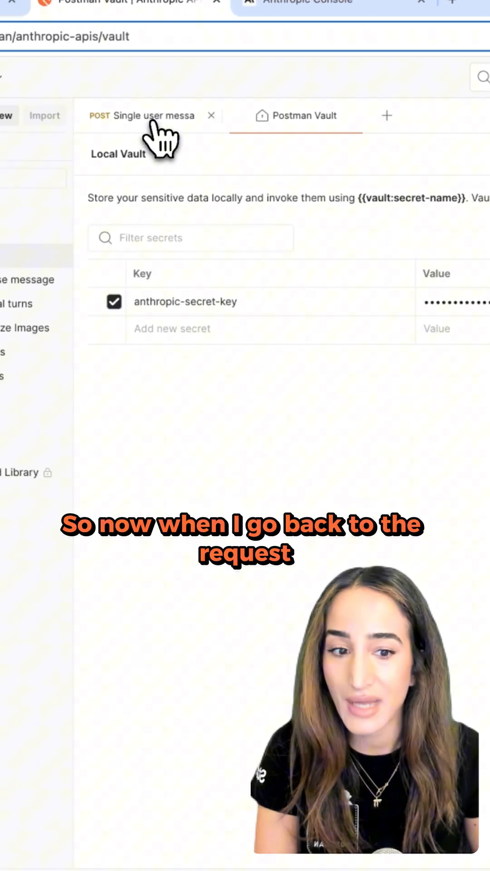
# - Check the 'Single user message' request headers and send it to Claude
pyautogui.click(147, 116)
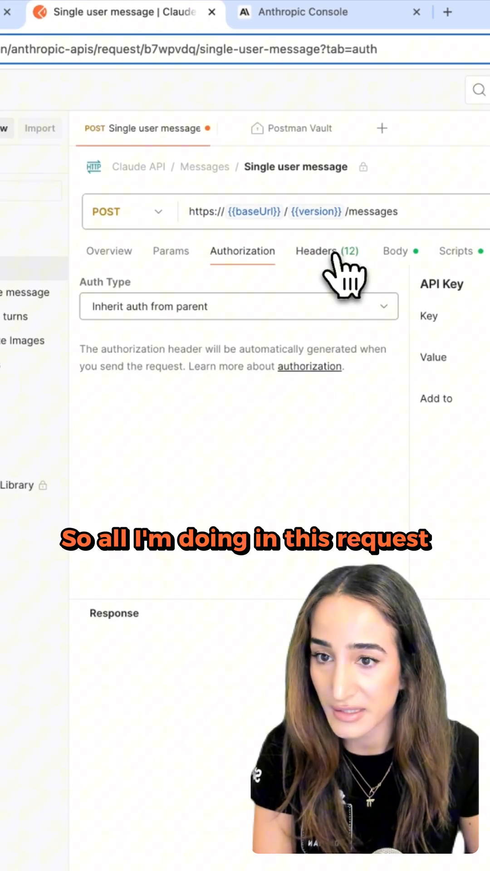
pyautogui.click(394, 250)
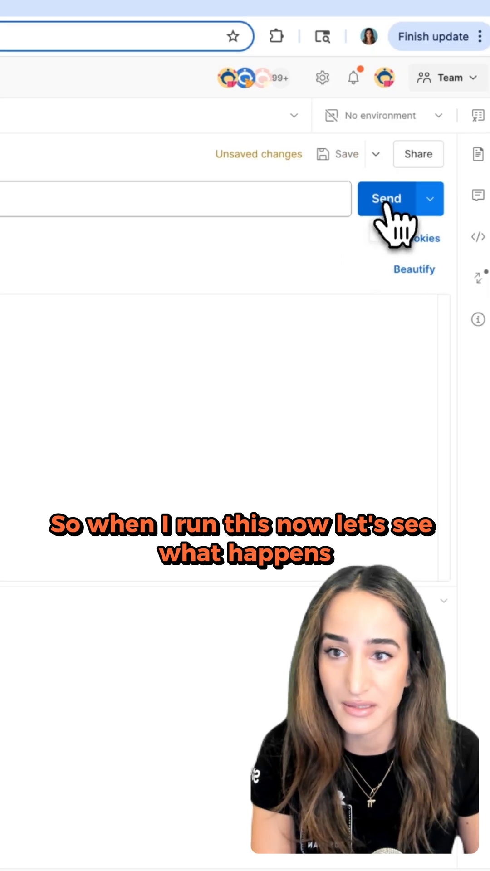
pyautogui.click(387, 199)
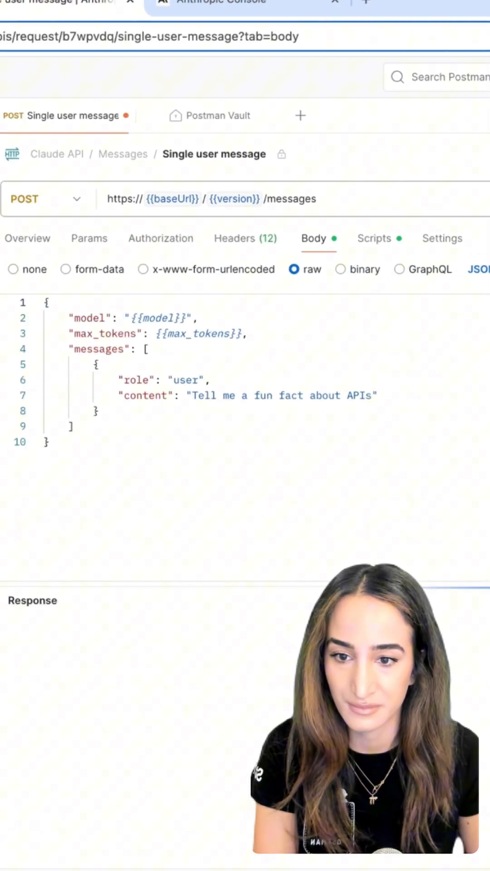